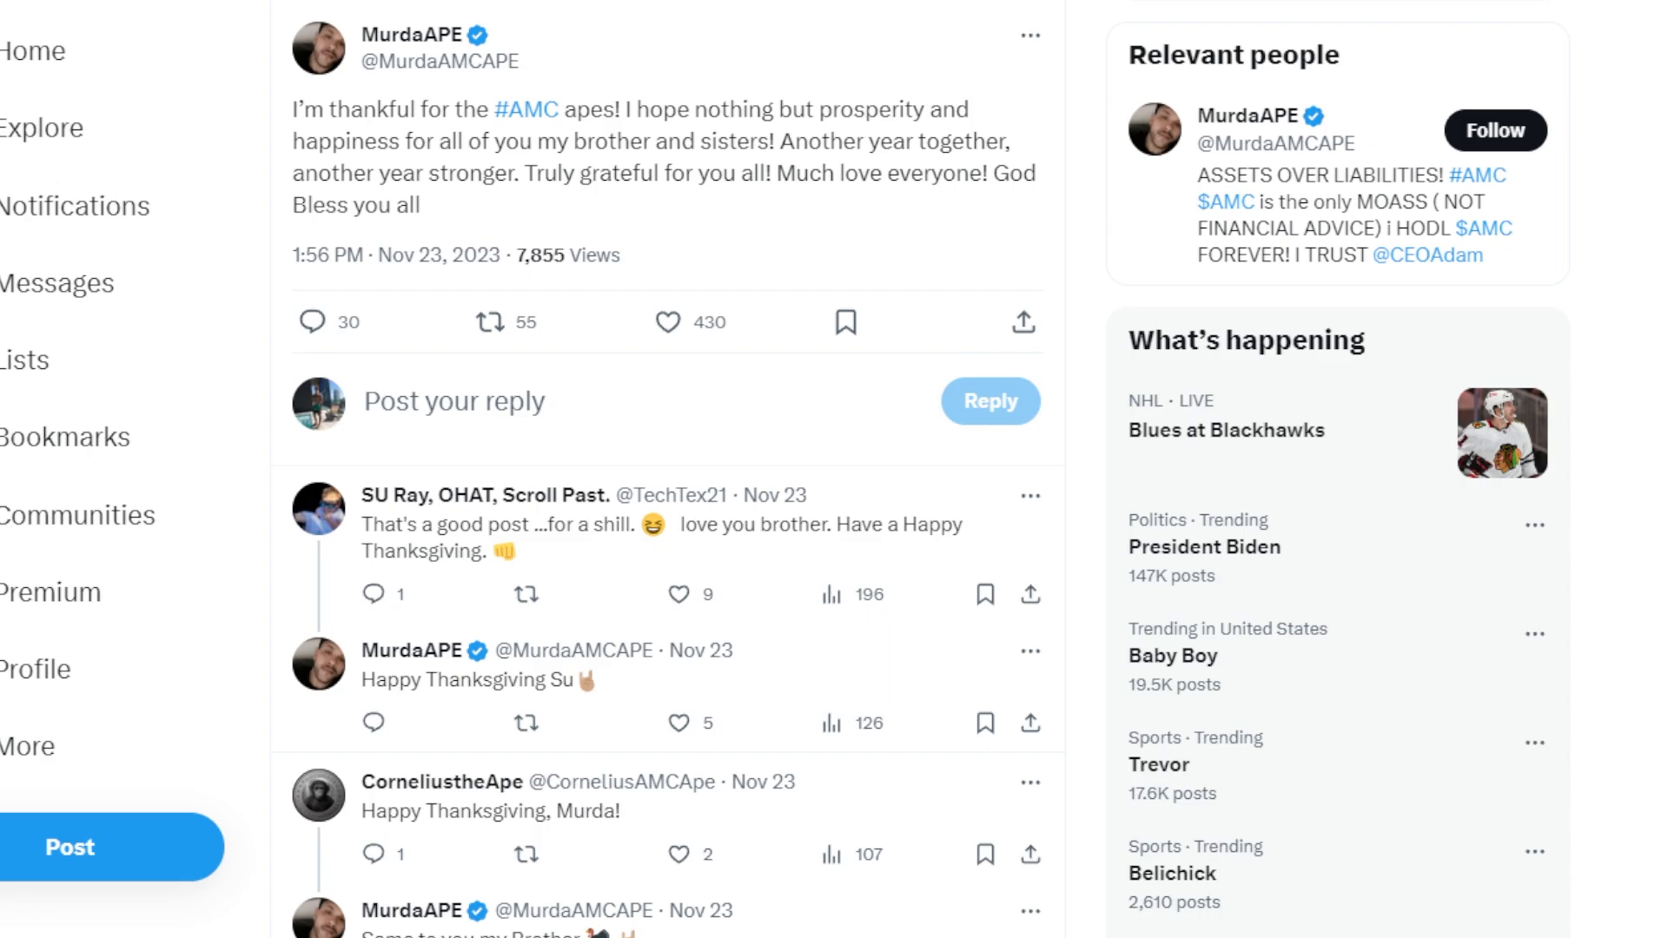
pyautogui.scroll(-3)
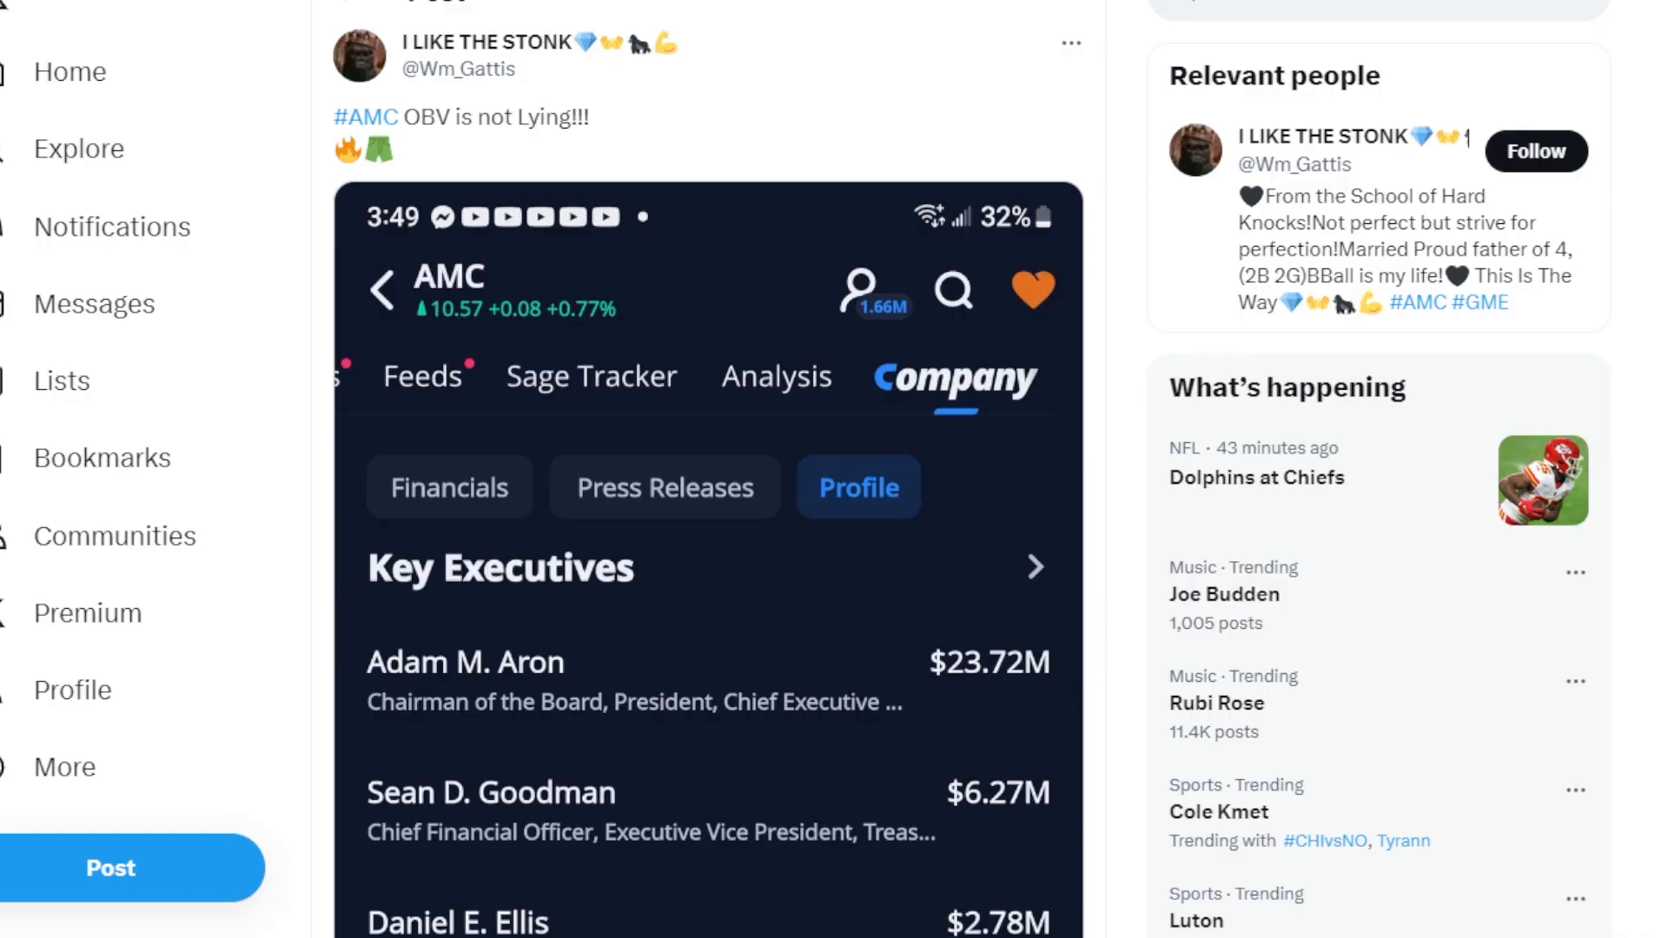
# Scroll down the r/amcstock 'The Big Short' thread to the detailed answer comment about ADRs
pyautogui.scroll(-3)
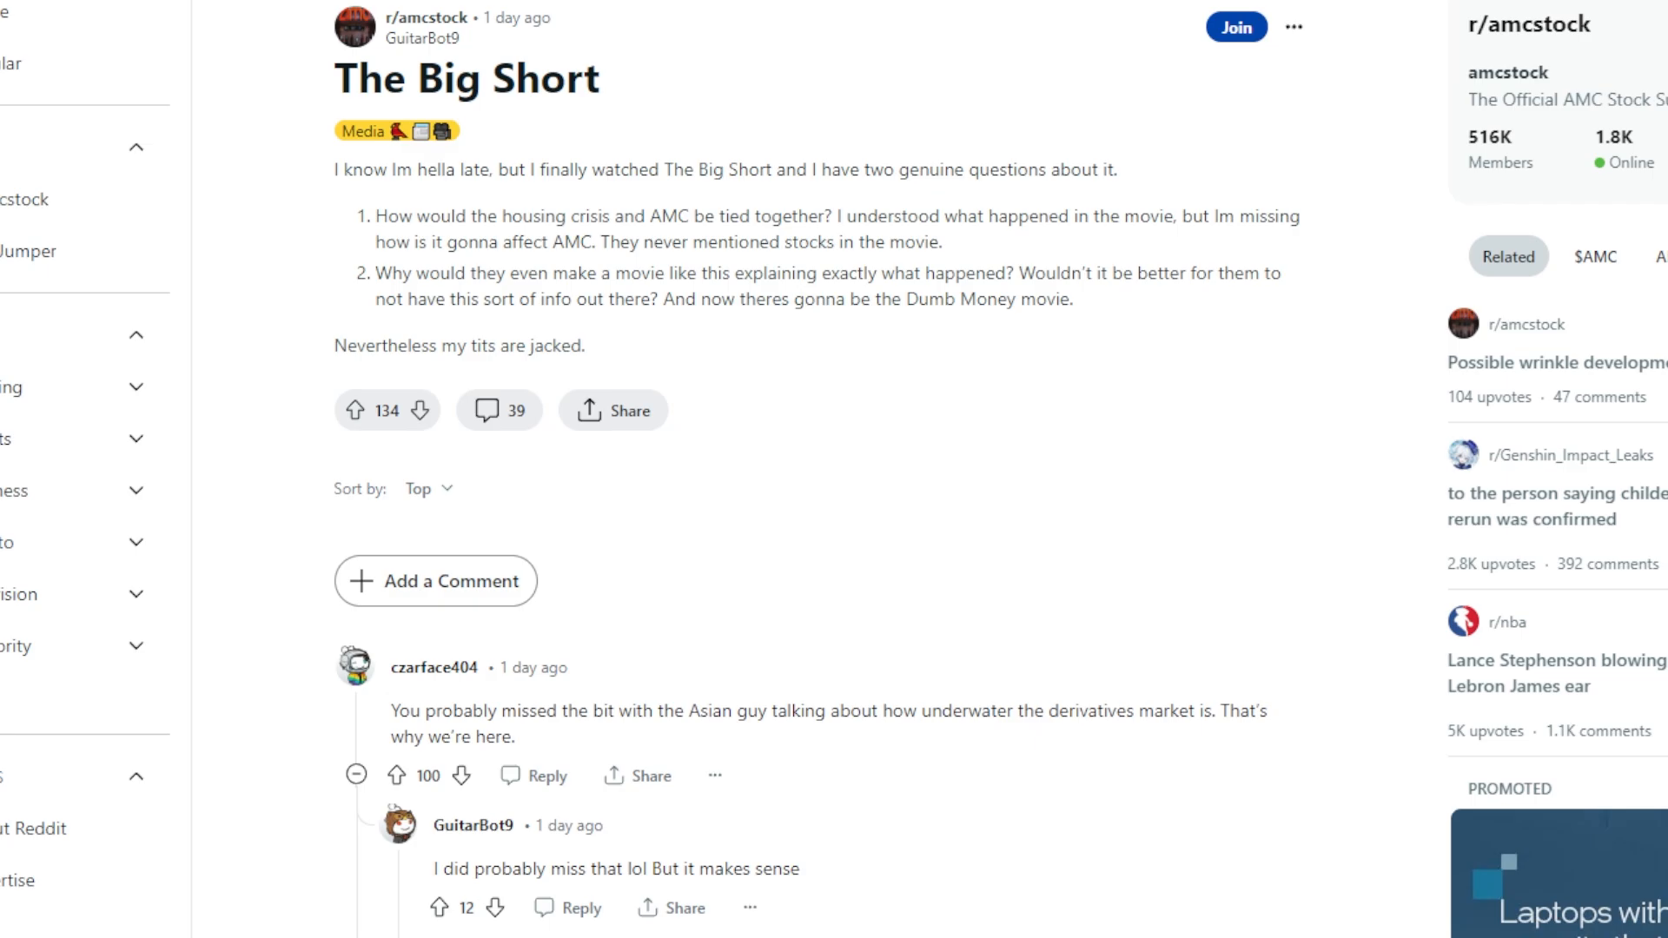
pyautogui.scroll(-3)
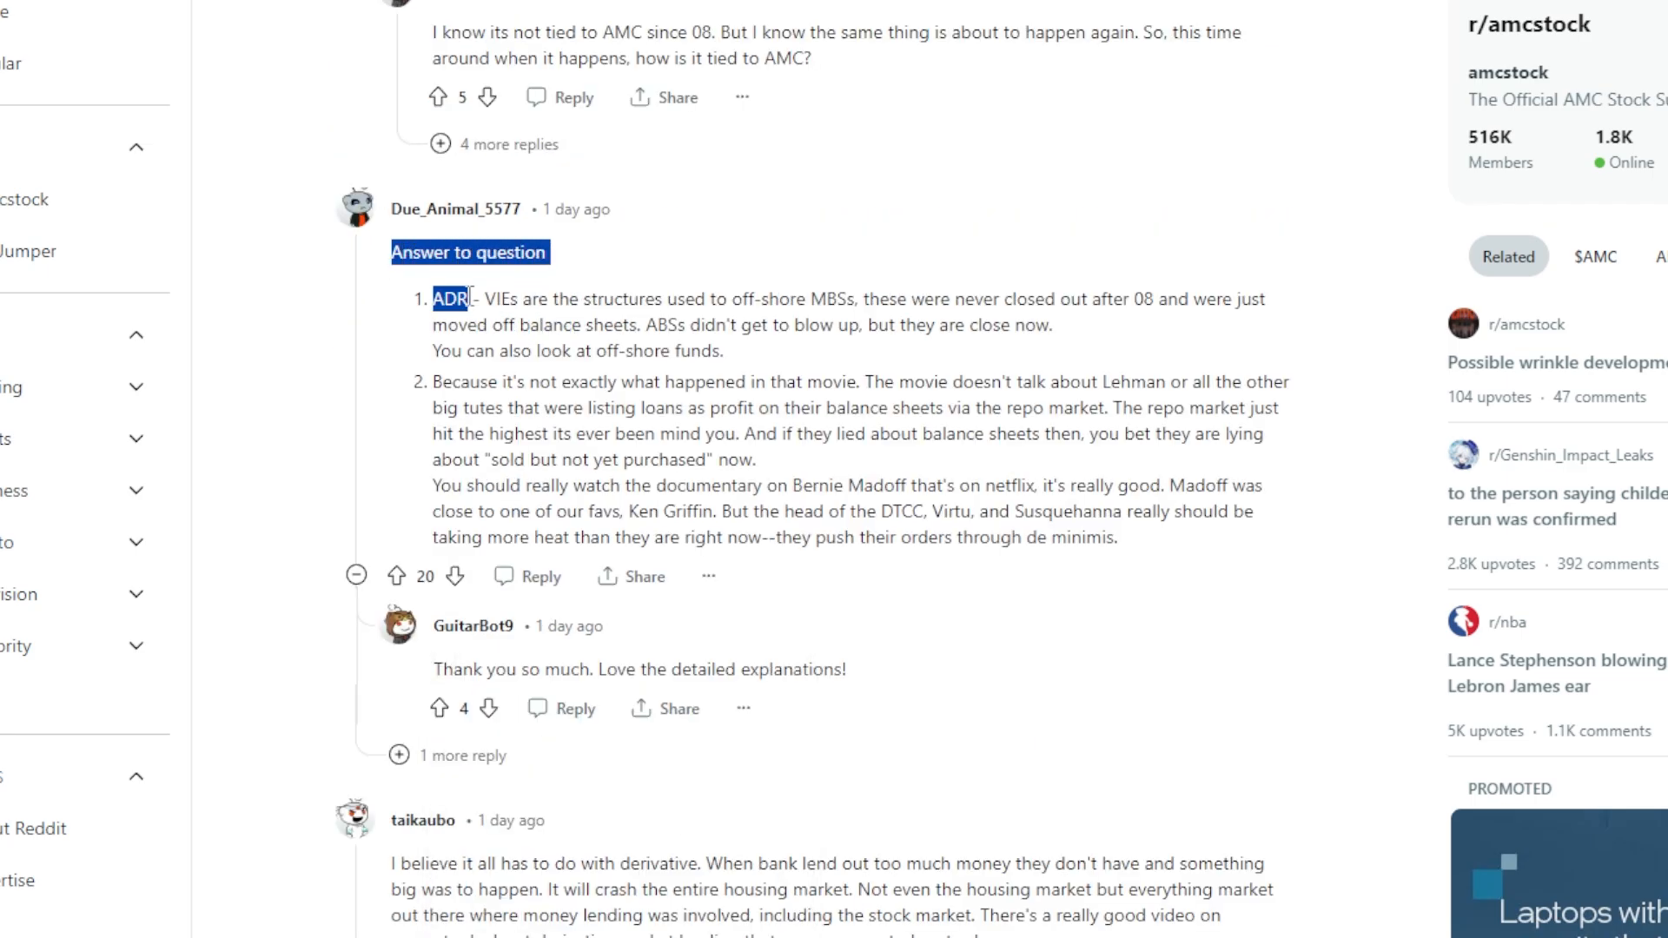
# Finish the Reddit answer and return to the X post on synthetic shares citing Goldman Sachs's $15 million fine
pyautogui.moveTo(434, 299); pyautogui.dragTo(570, 299)
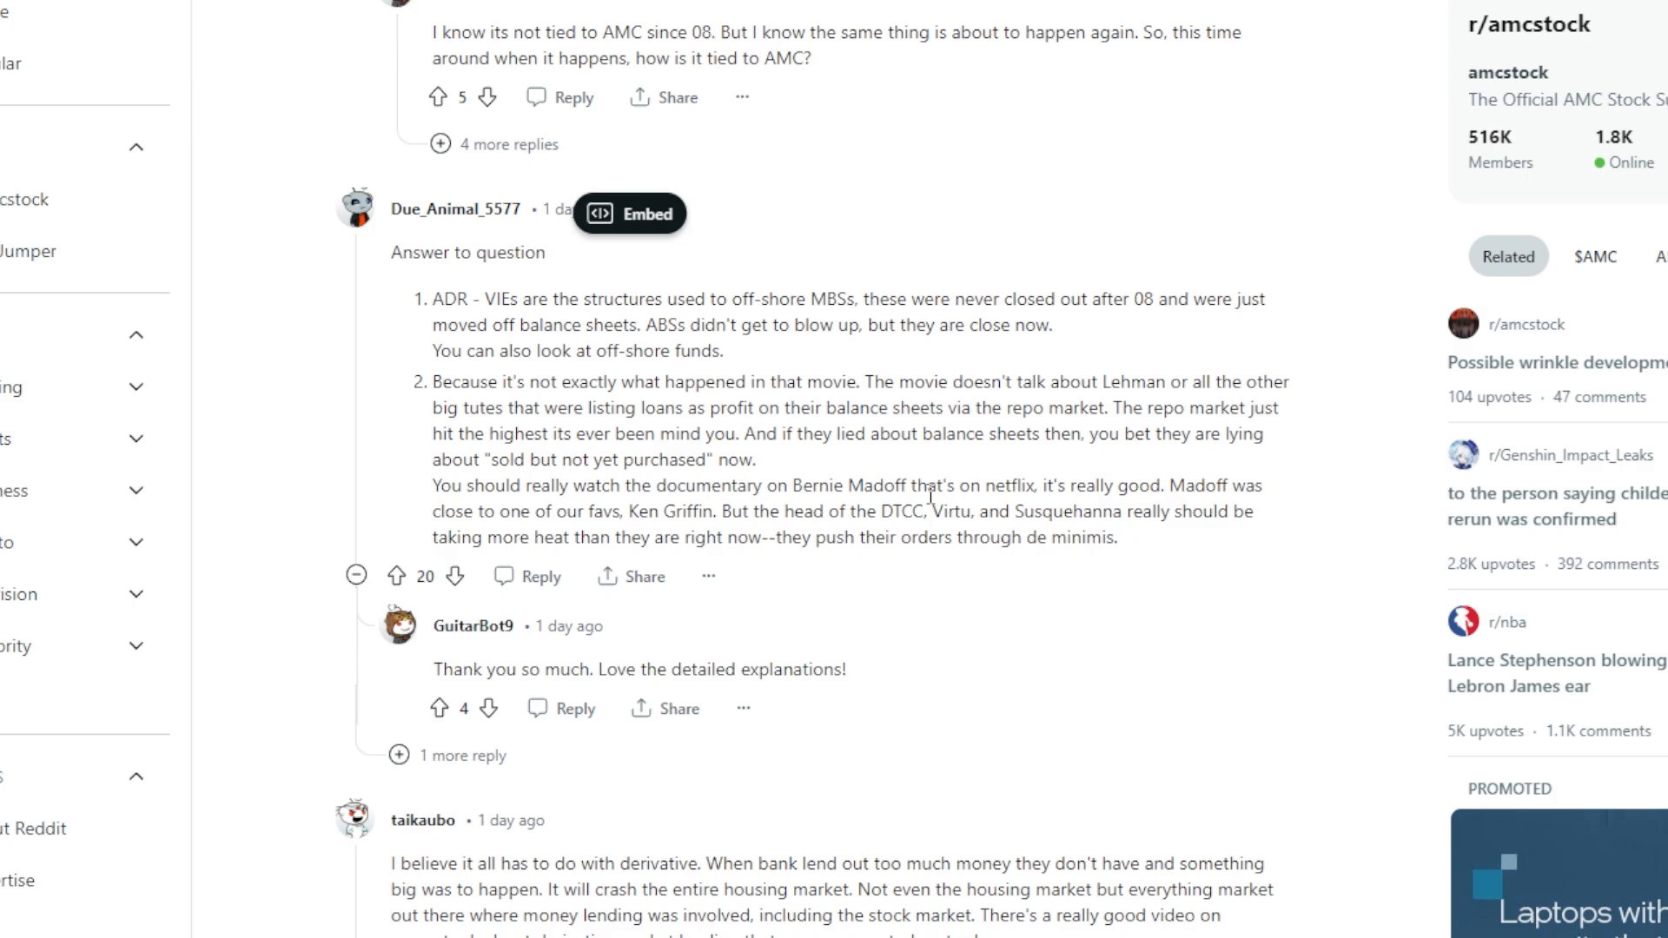
pyautogui.scroll(3)
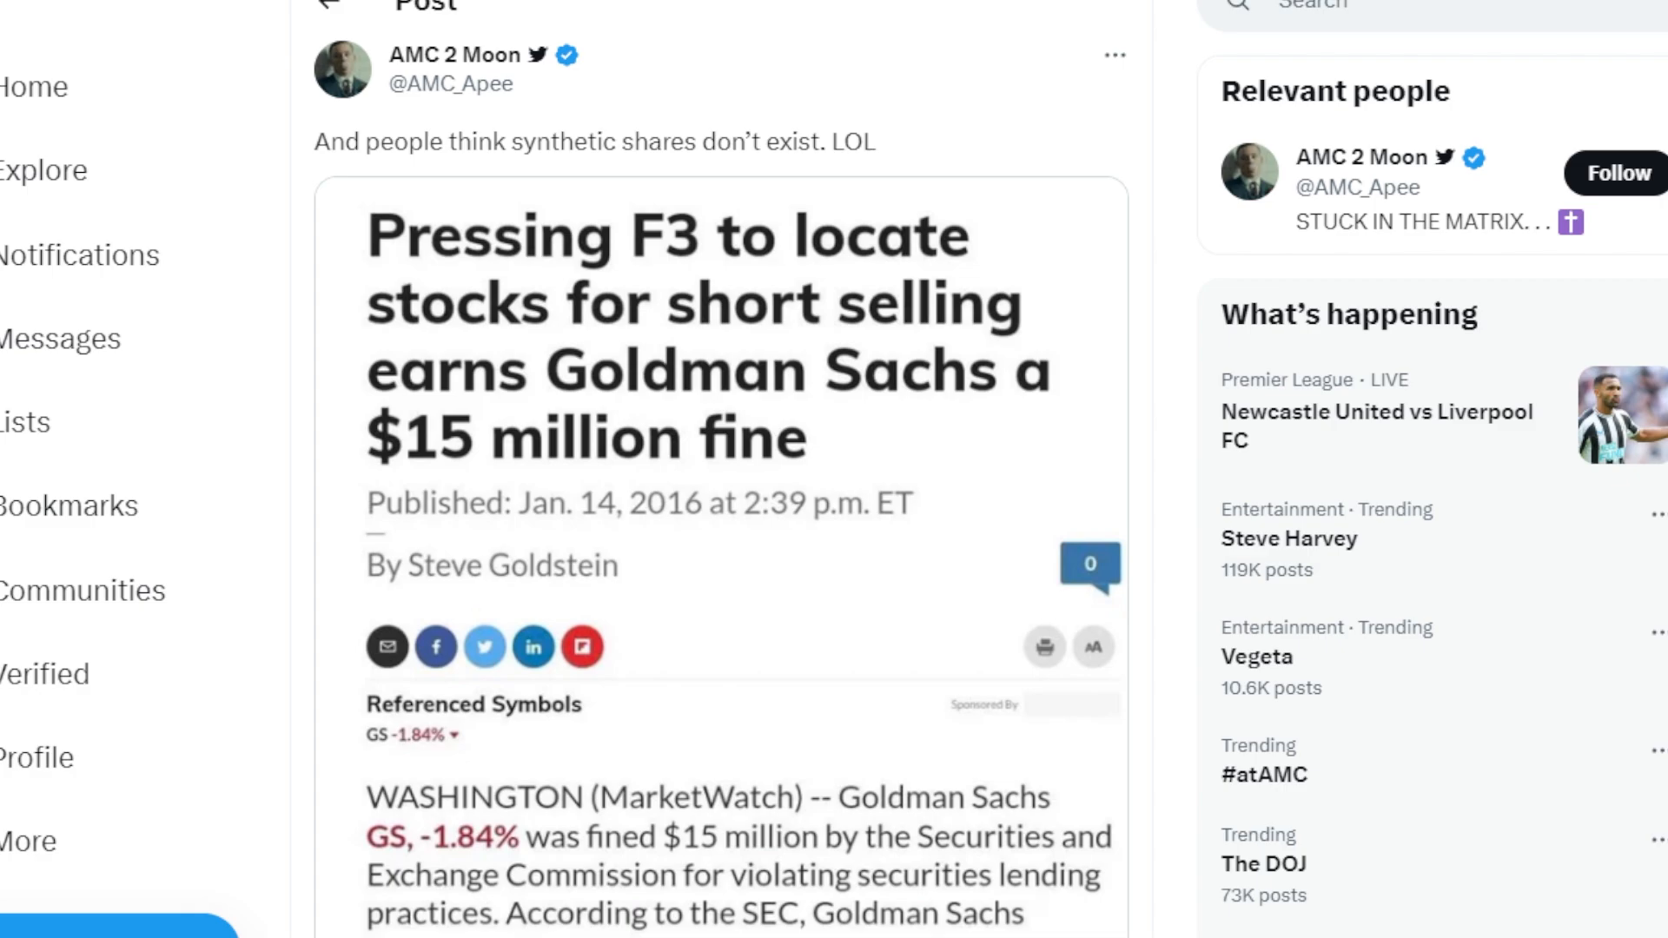
# Scroll through the MarketWatch Goldman Sachs fine article image down to the post's date, views and likes
pyautogui.scroll(-3)
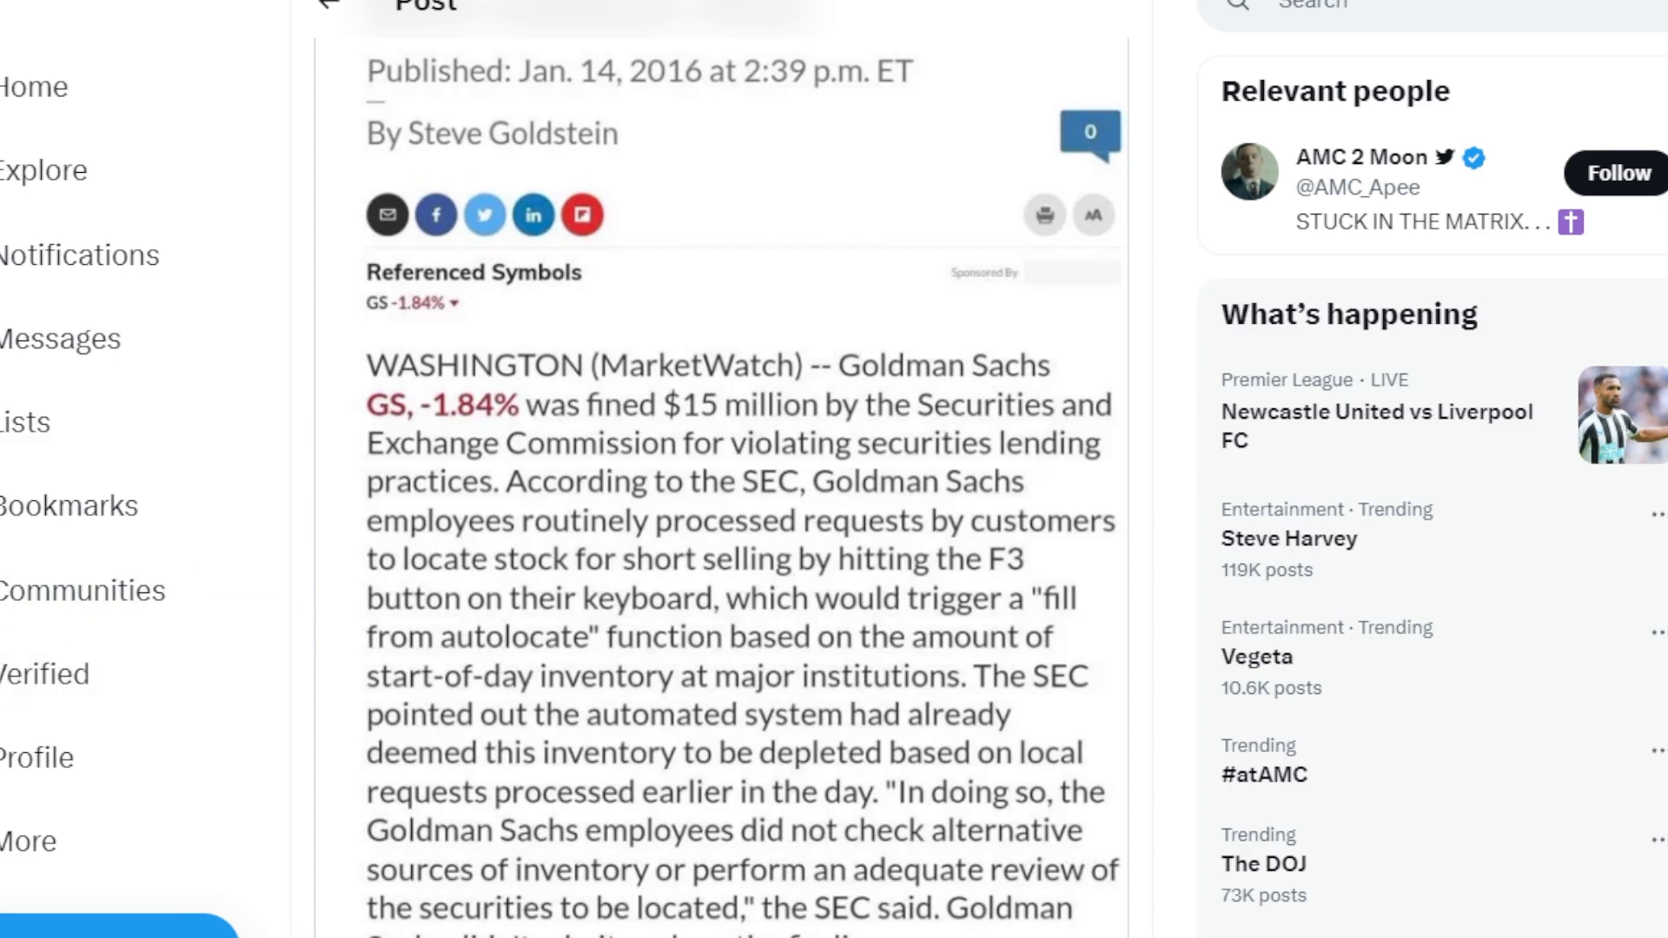
pyautogui.scroll(-3)
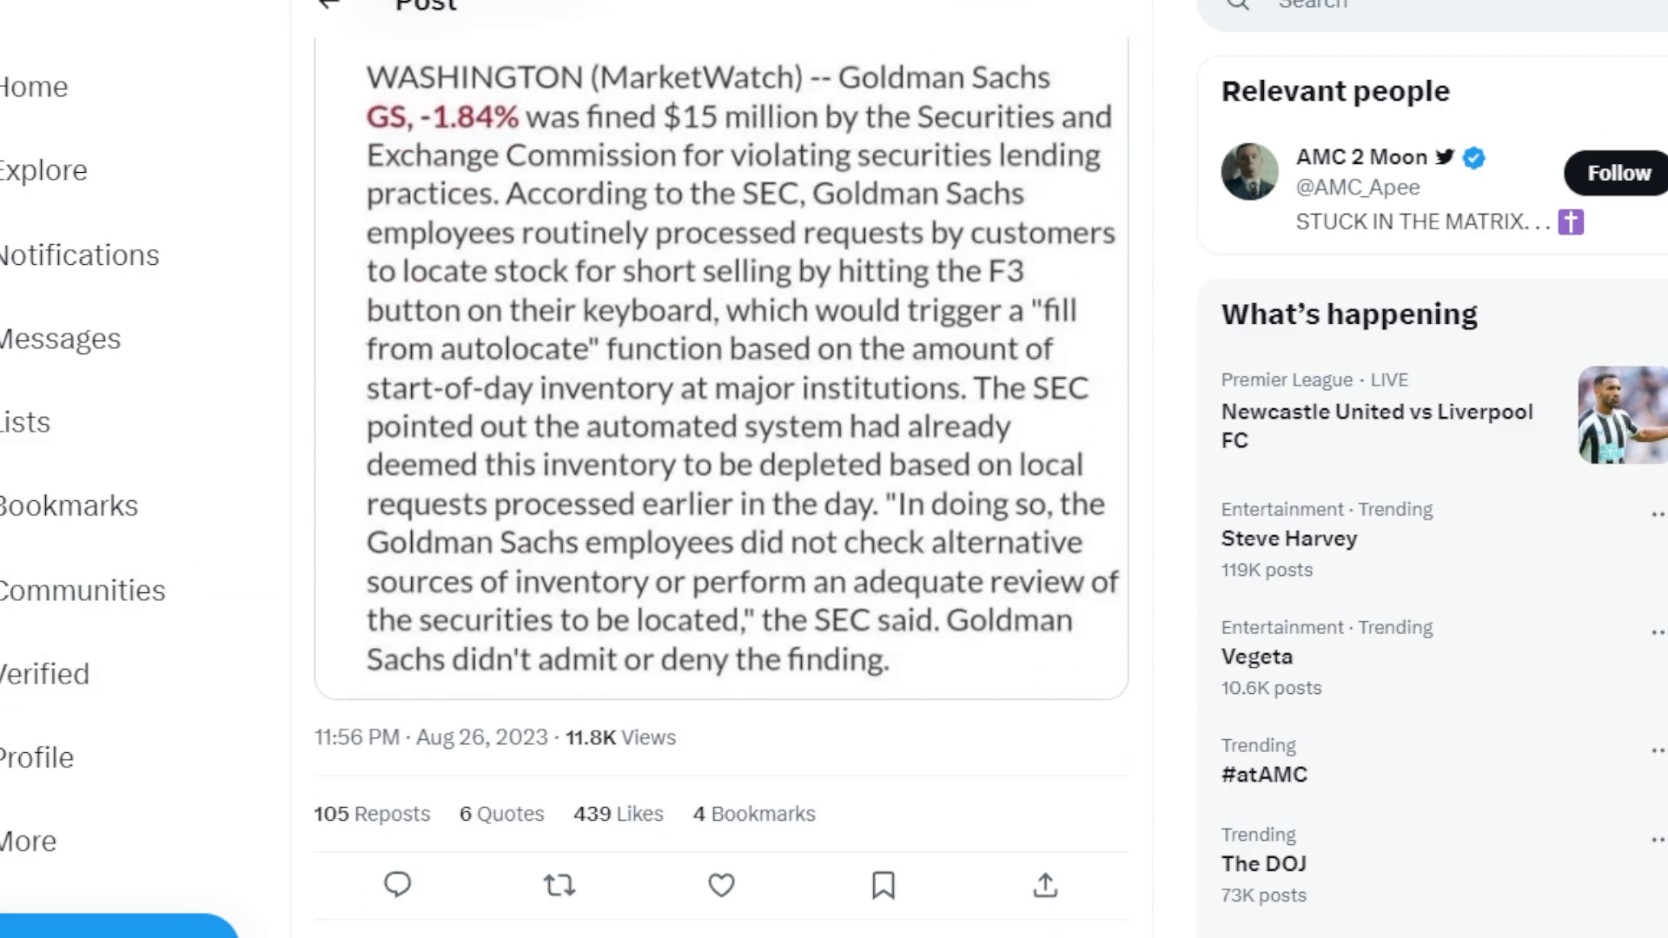
pyautogui.scroll(-3)
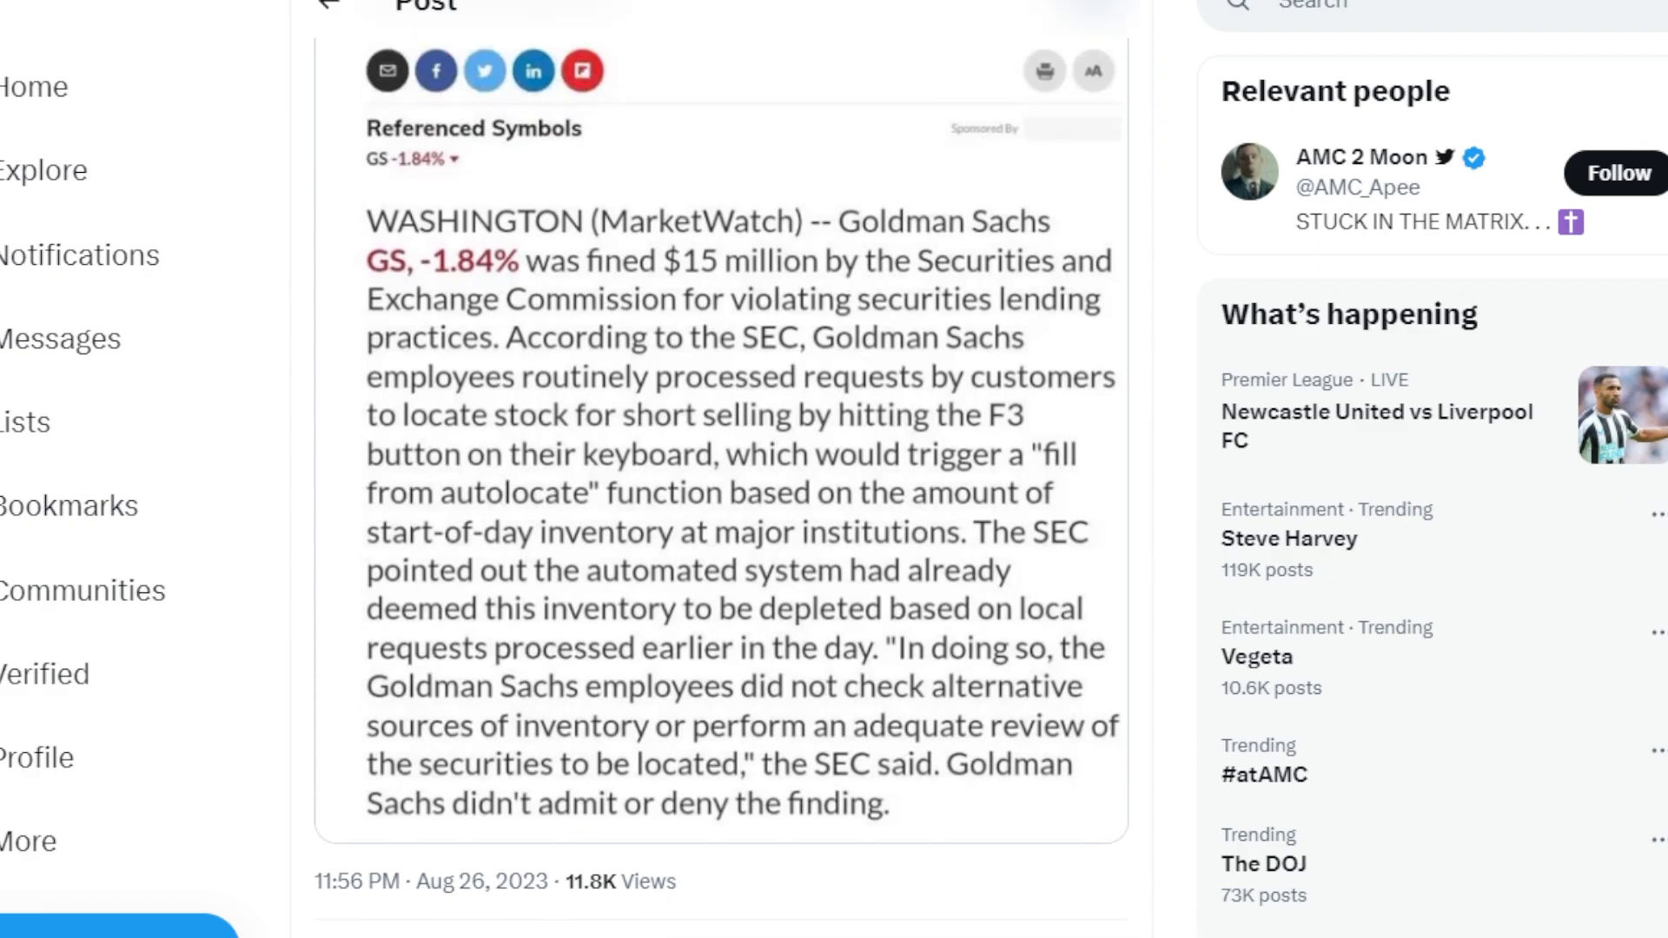
pyautogui.scroll(3)
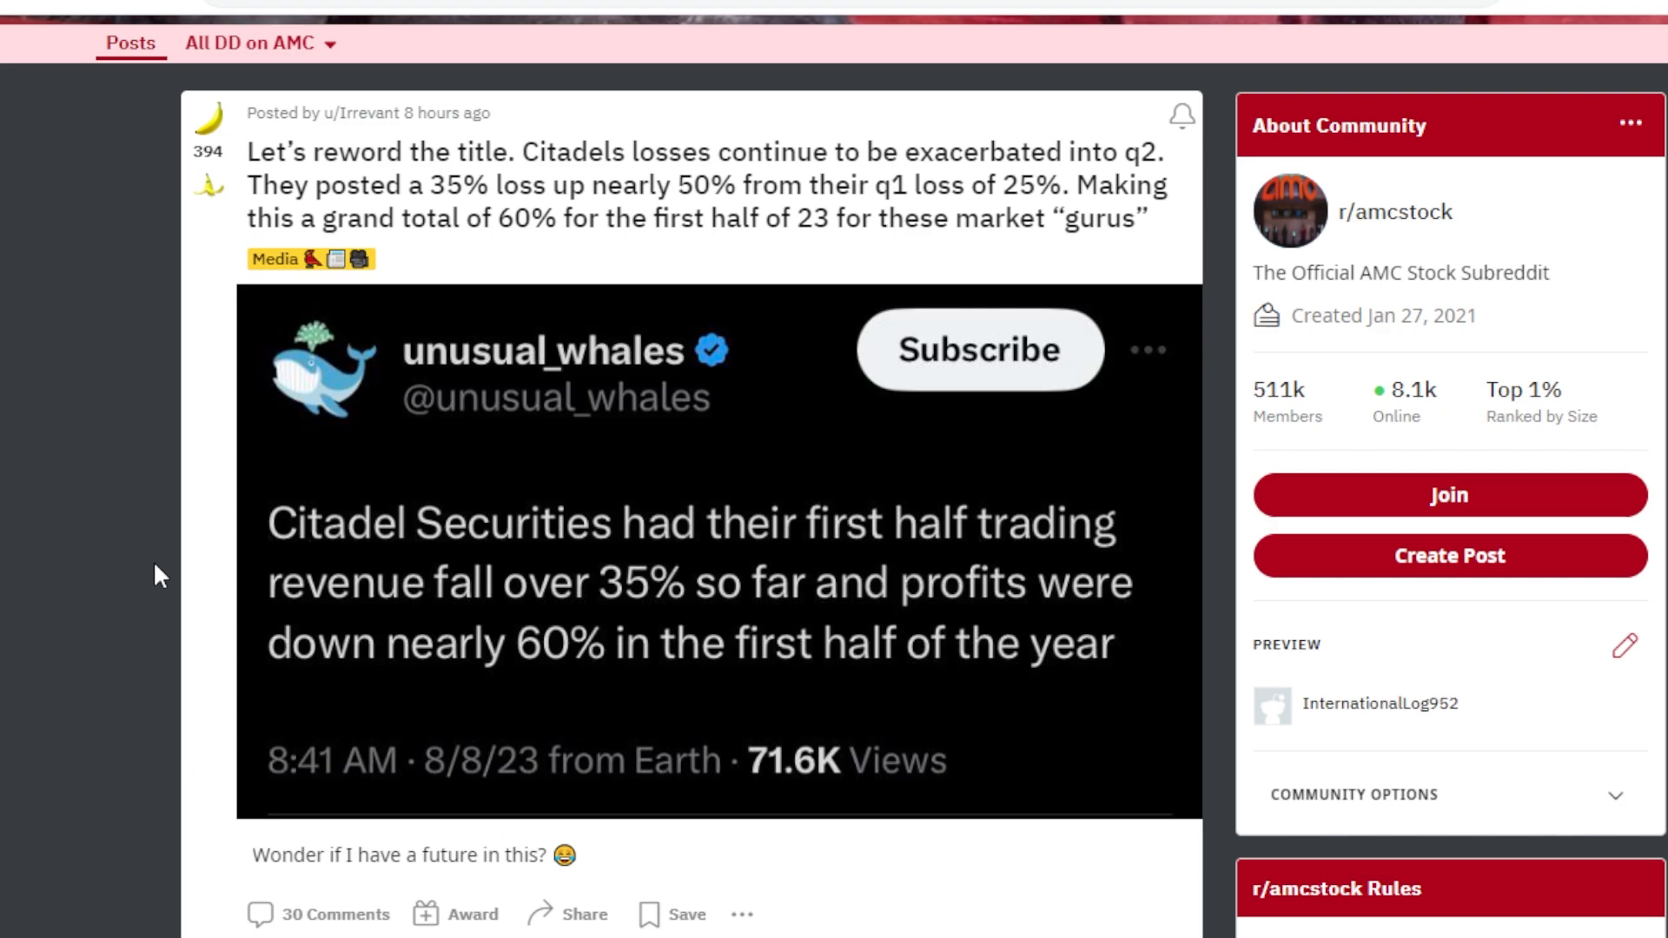
pyautogui.moveTo(33, 681)
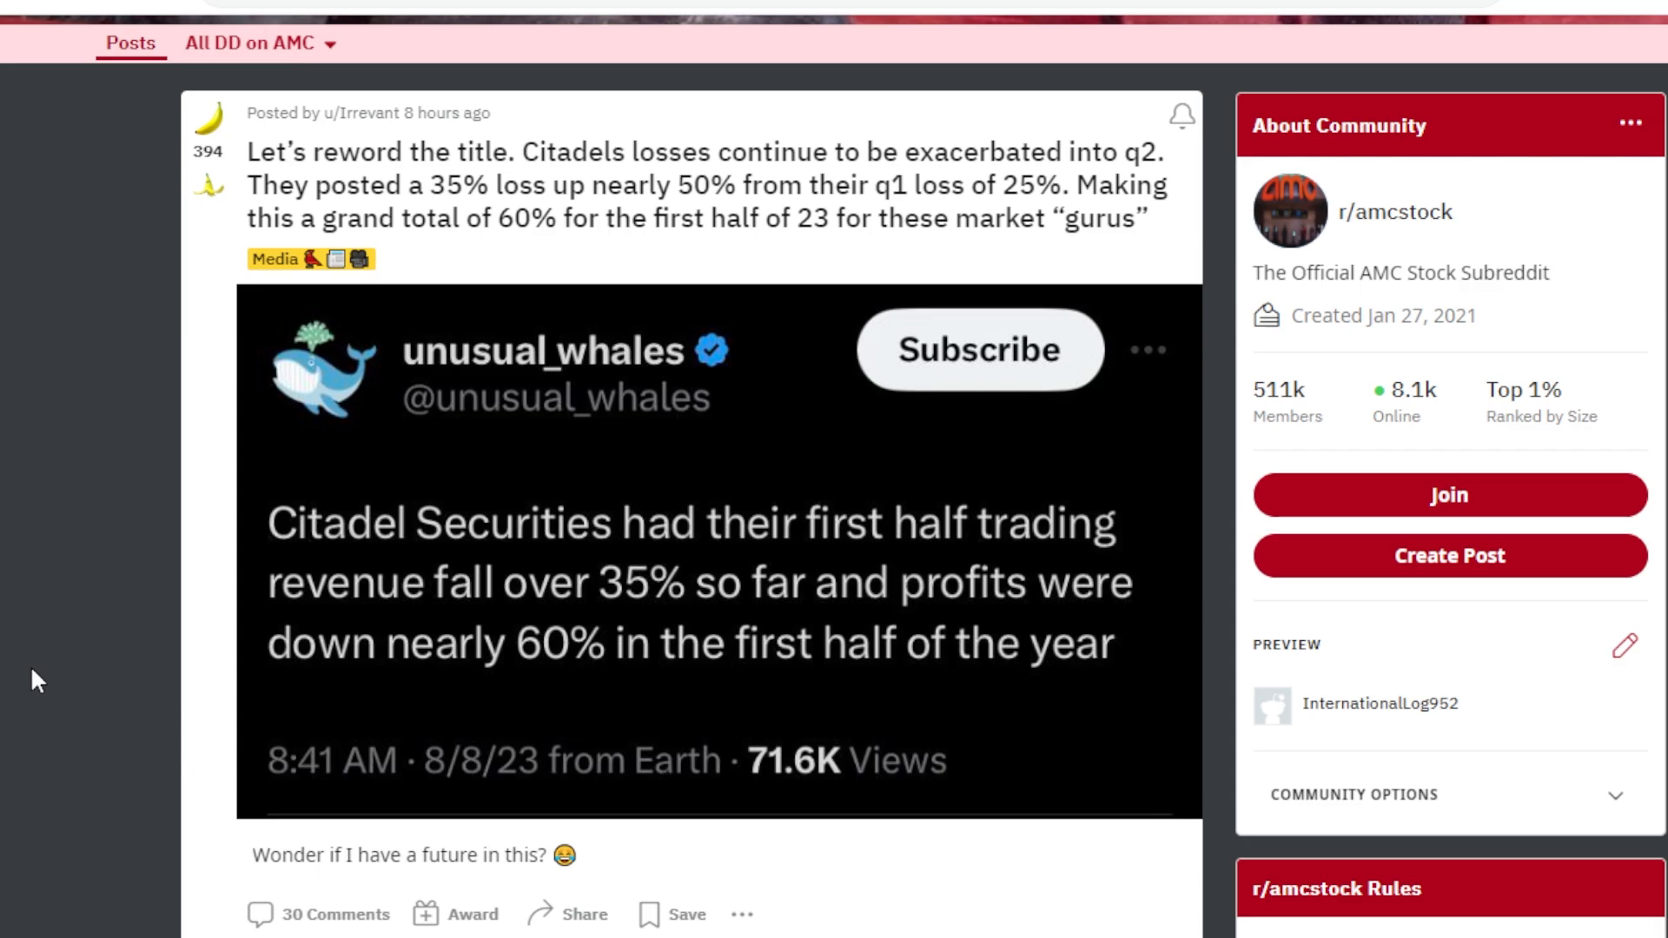